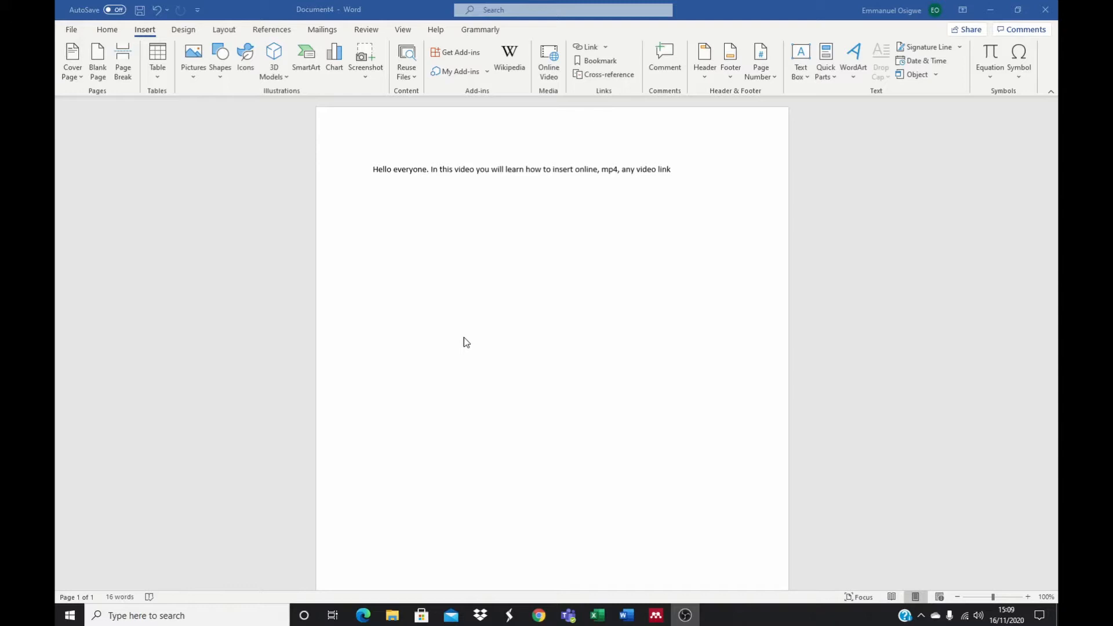
pyautogui.moveTo(294, 199)
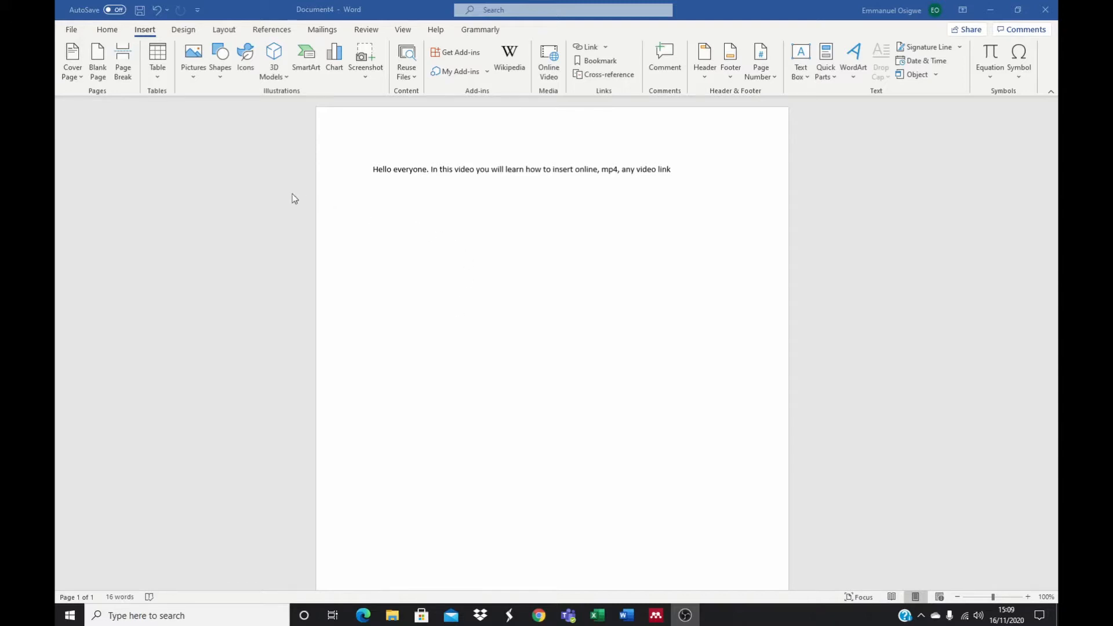
pyautogui.moveTo(145, 34)
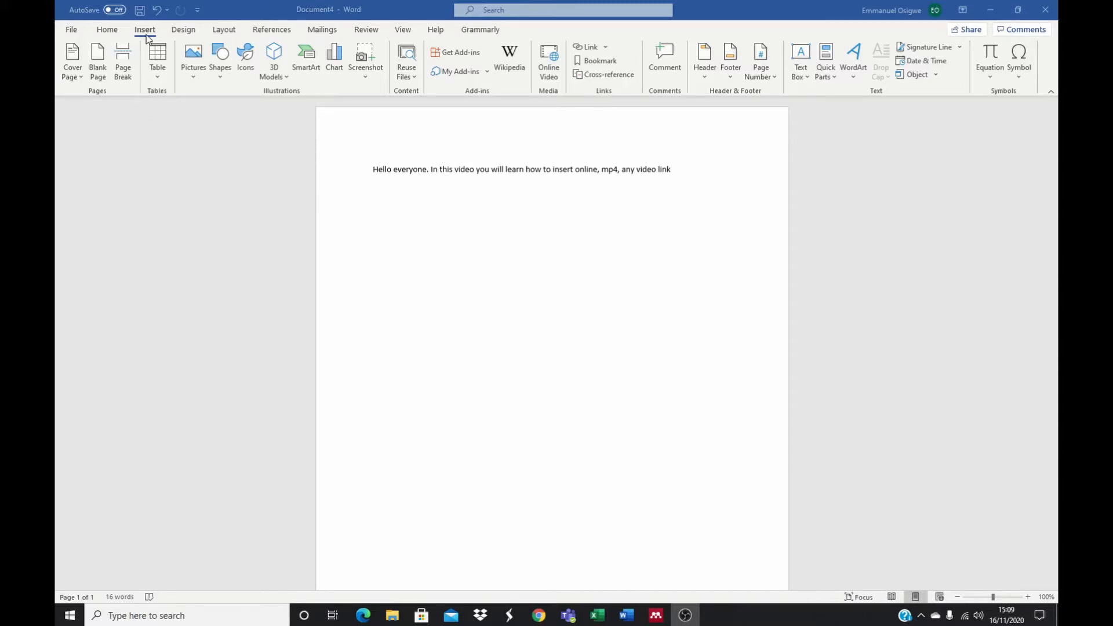
pyautogui.moveTo(624, 110)
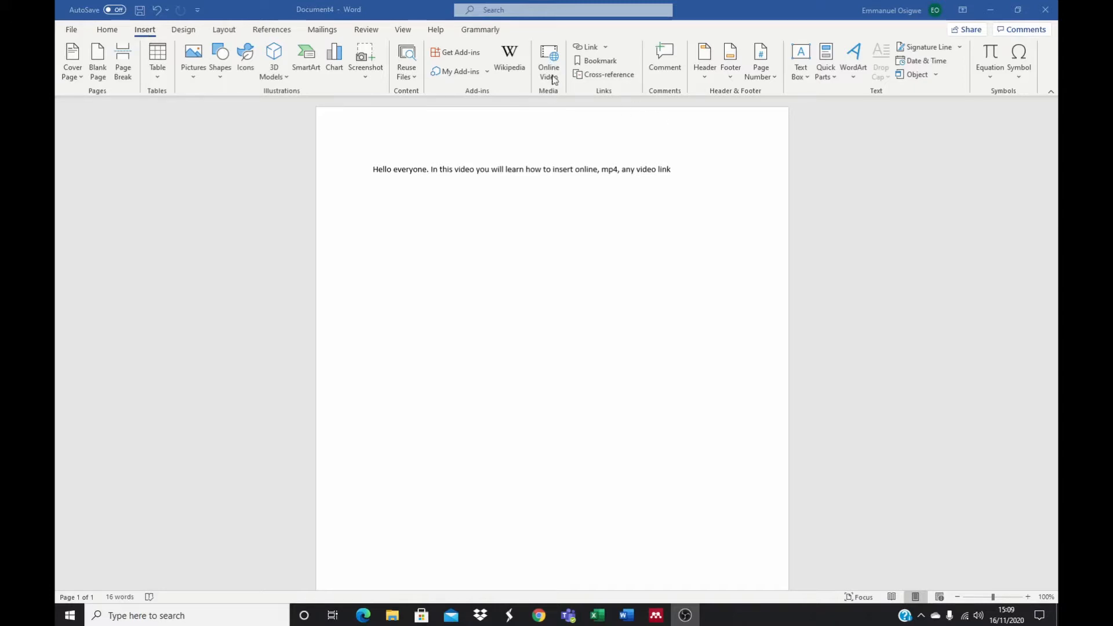
pyautogui.moveTo(553, 77)
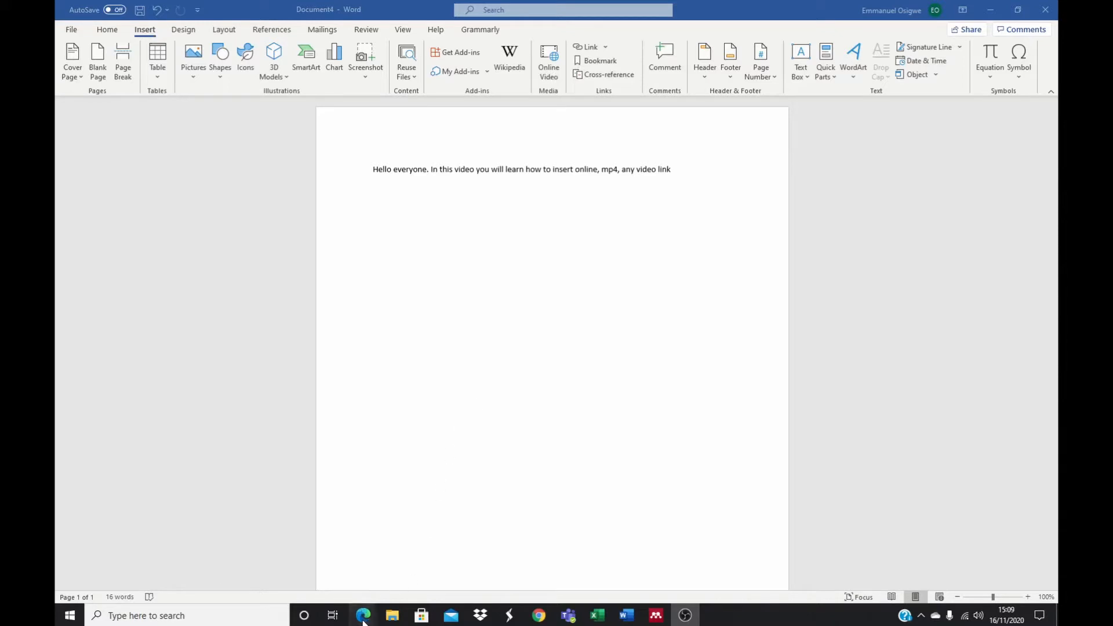
# Step: Copy the URL of the 'How to Setup CoolProp in MATLAB' YouTube video from Edge
pyautogui.click(363, 616)
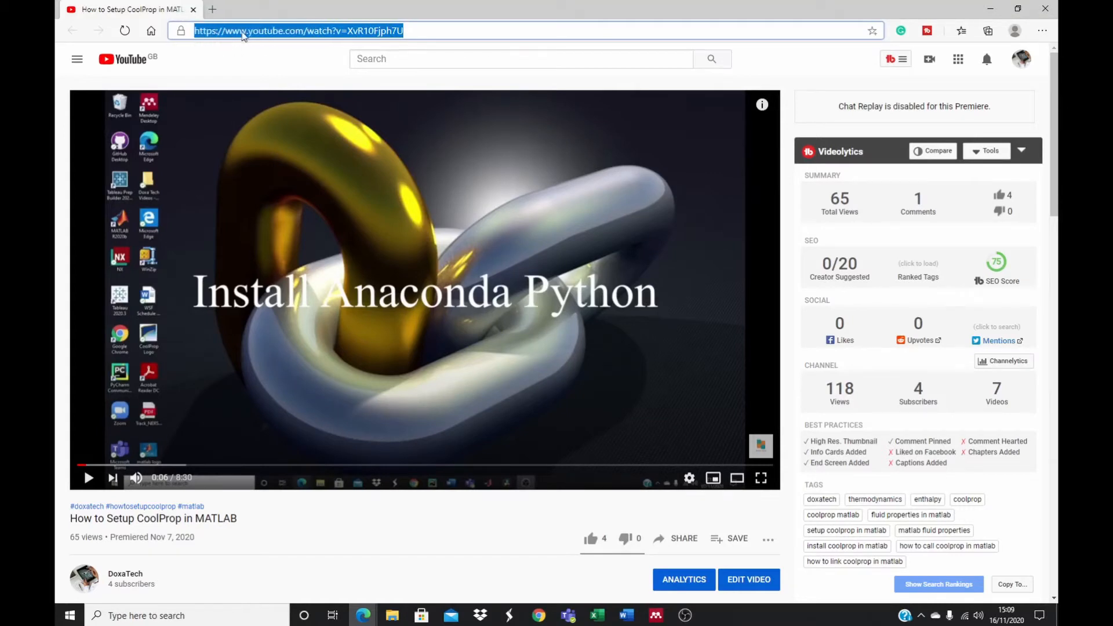
pyautogui.rightClick(298, 30)
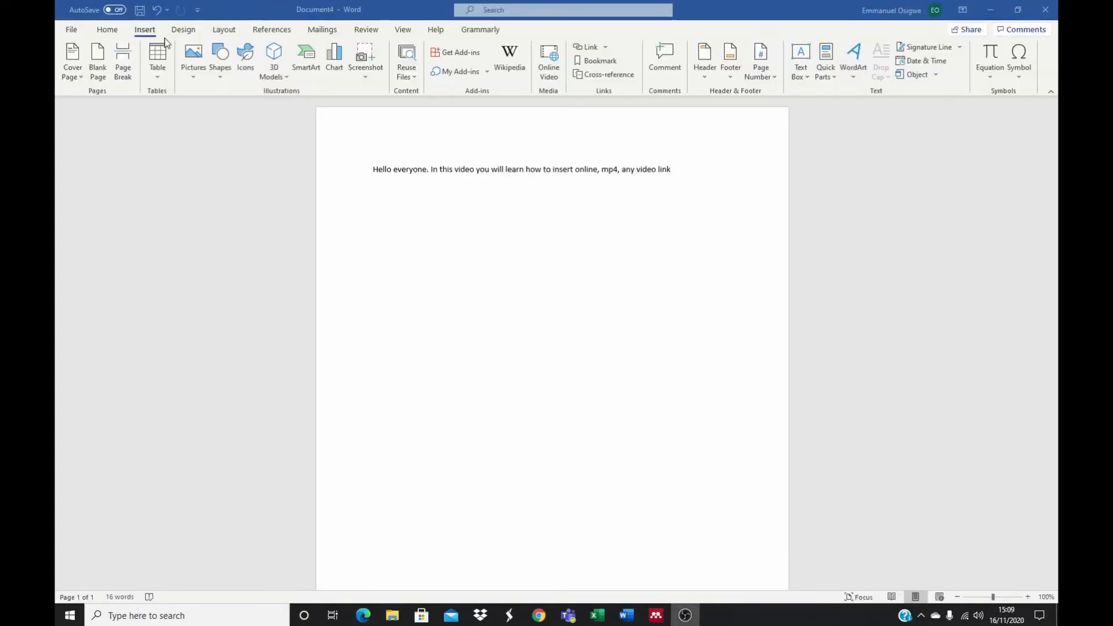
pyautogui.moveTo(554, 98)
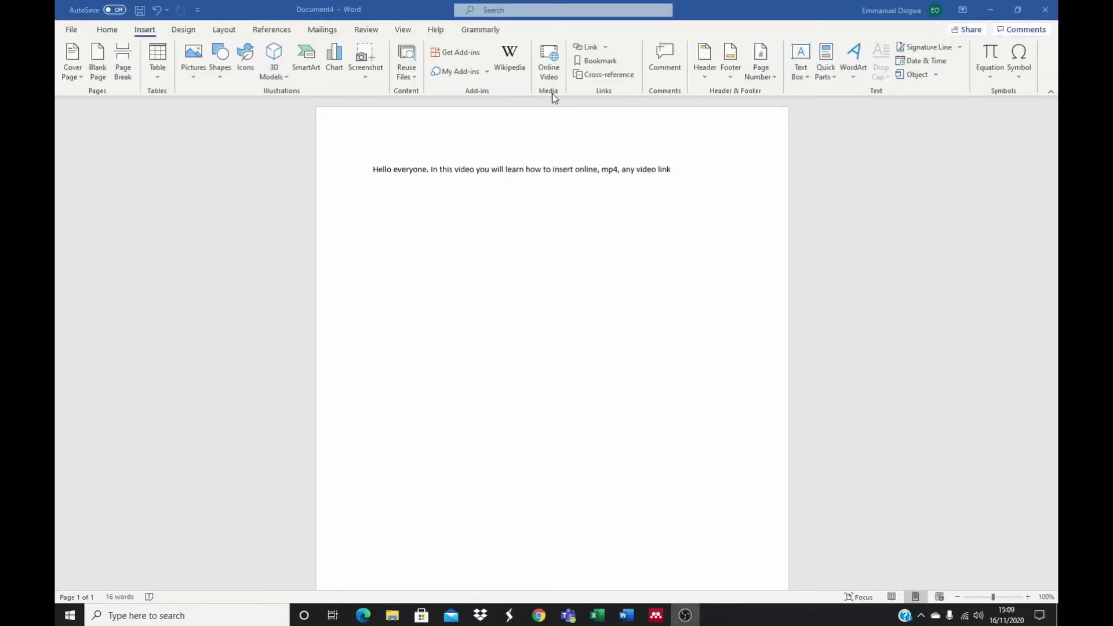
pyautogui.moveTo(548, 71)
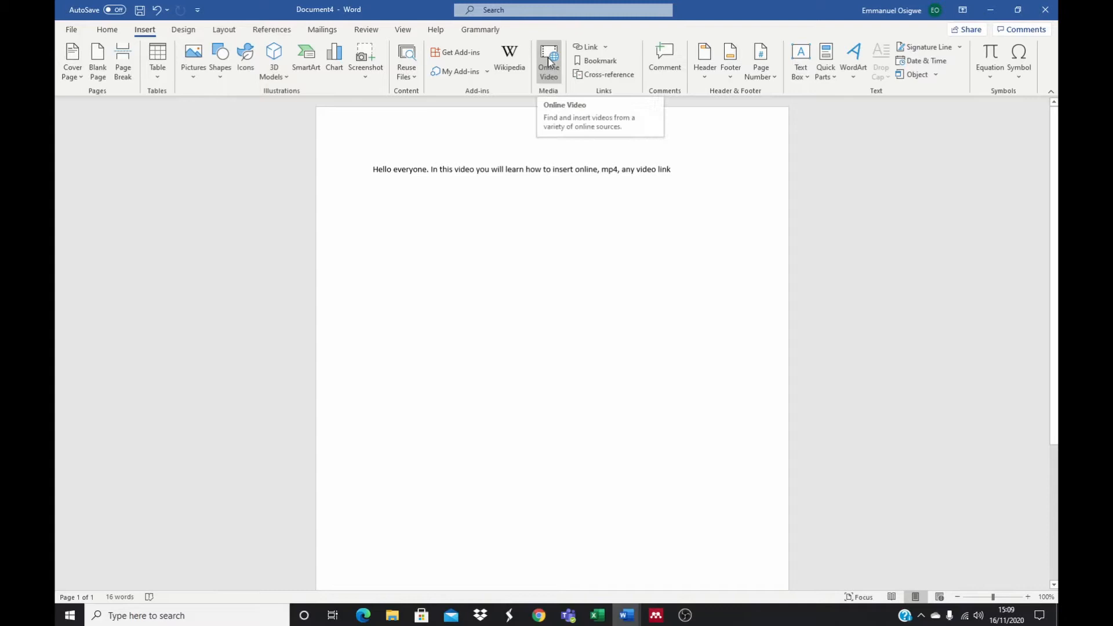
pyautogui.click(548, 60)
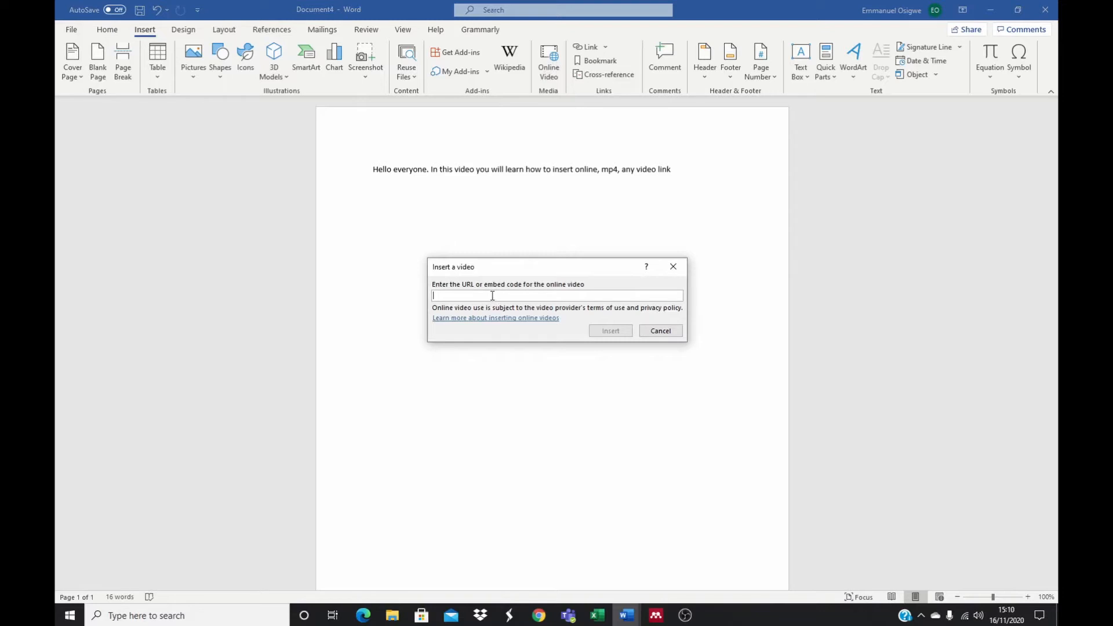
pyautogui.write('https://www.youtube.com/watch?v=XvR10Fjph7U')
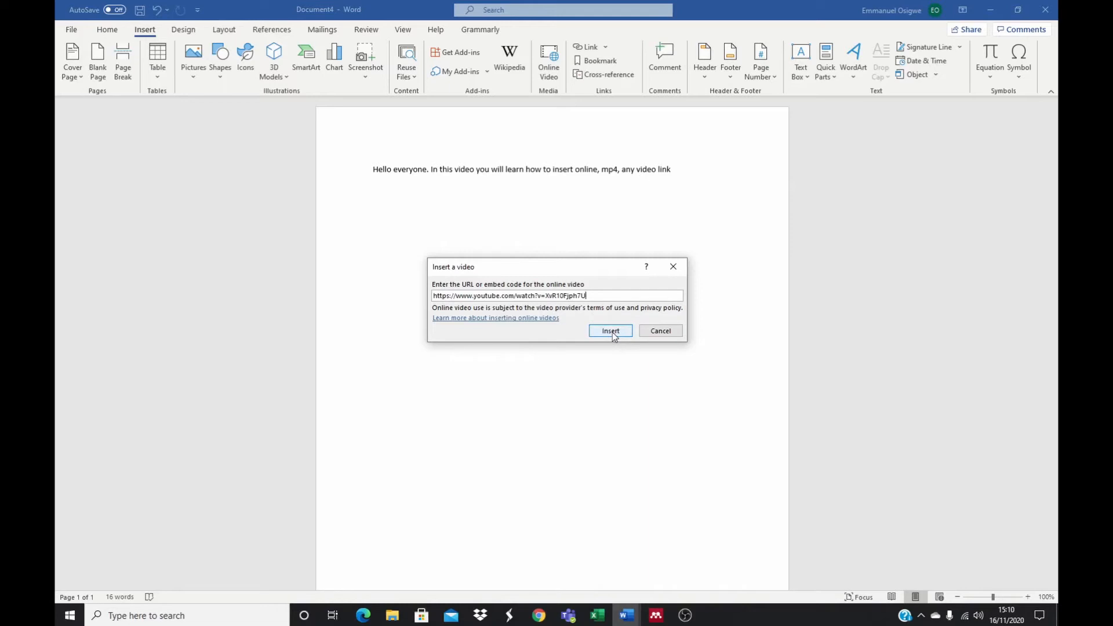
pyautogui.click(609, 331)
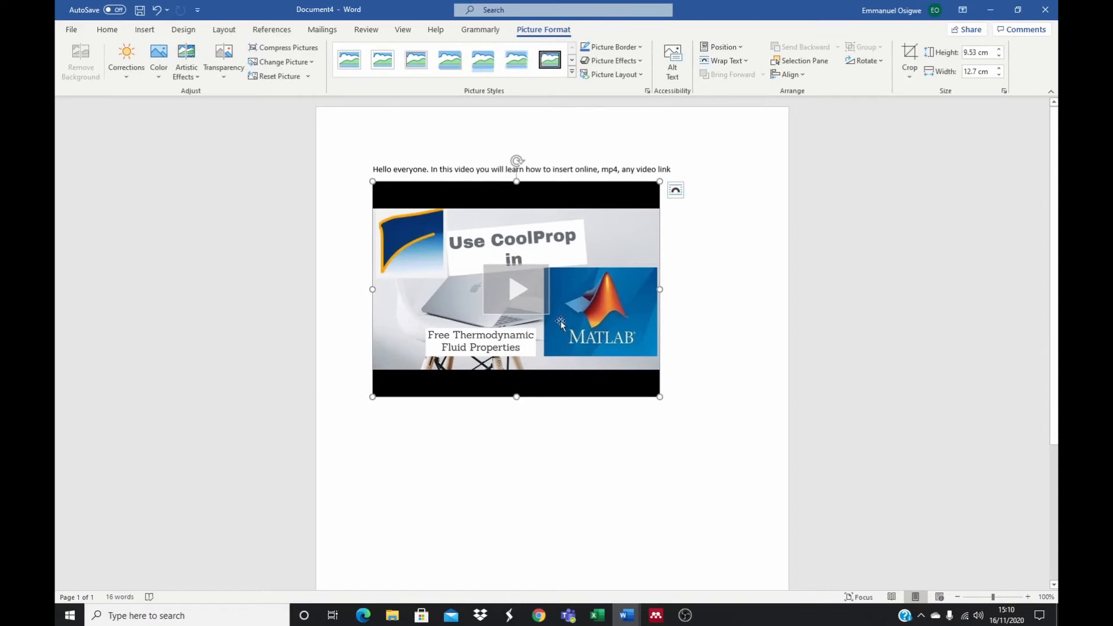
pyautogui.moveTo(518, 310)
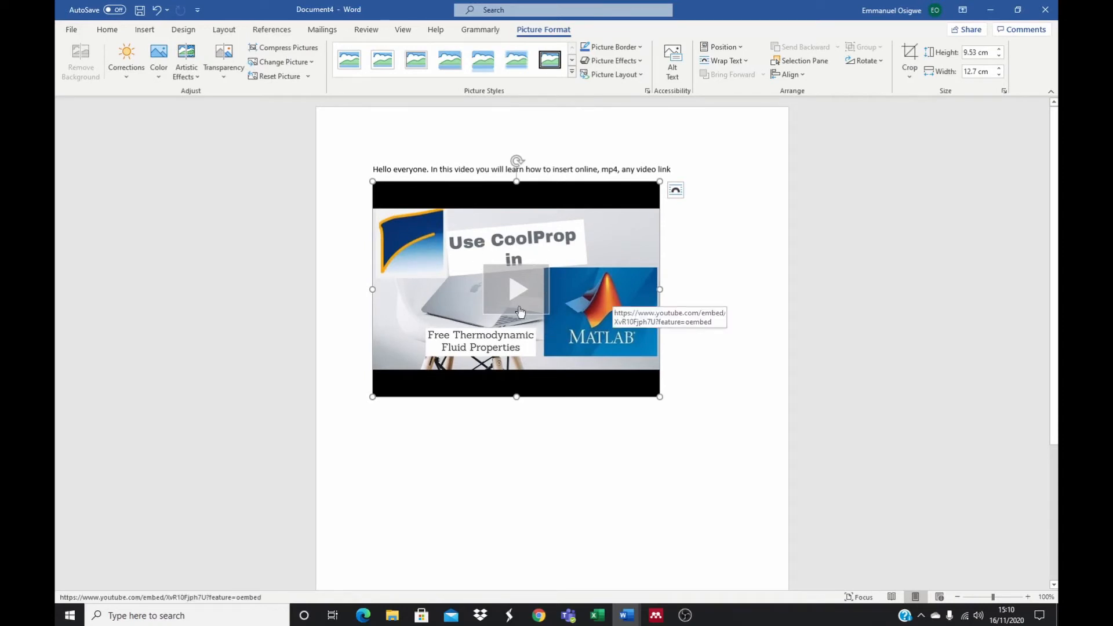
# Step: Open the CoolProp video thumbnail in Word's pop-up player
pyautogui.click(516, 288)
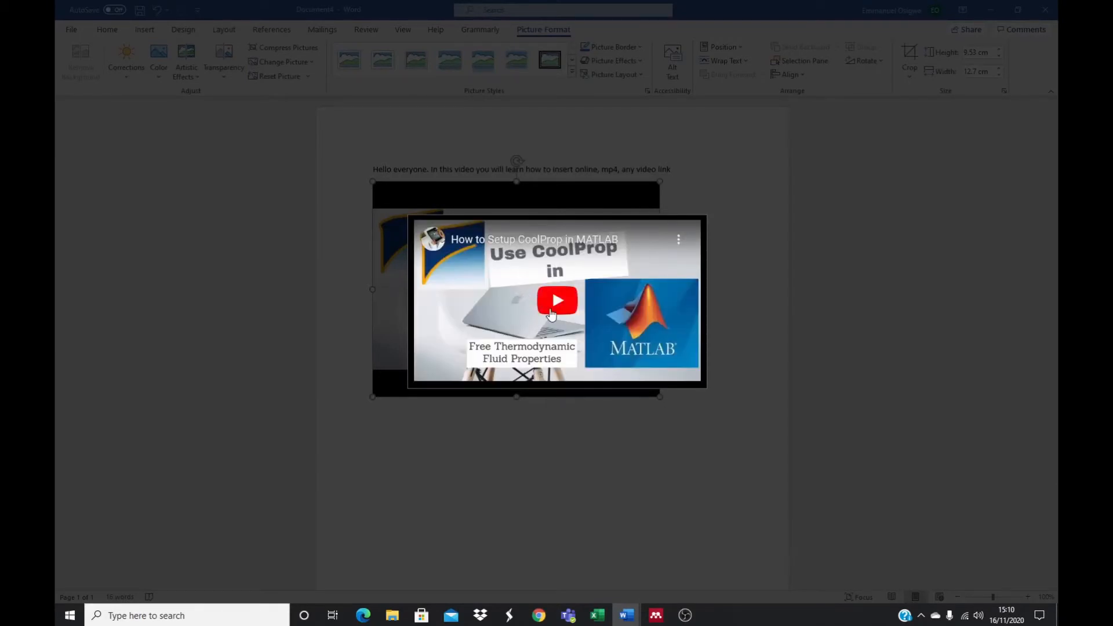
# Step: Play the CoolProp video briefly and pause it at 0:02
pyautogui.click(557, 299)
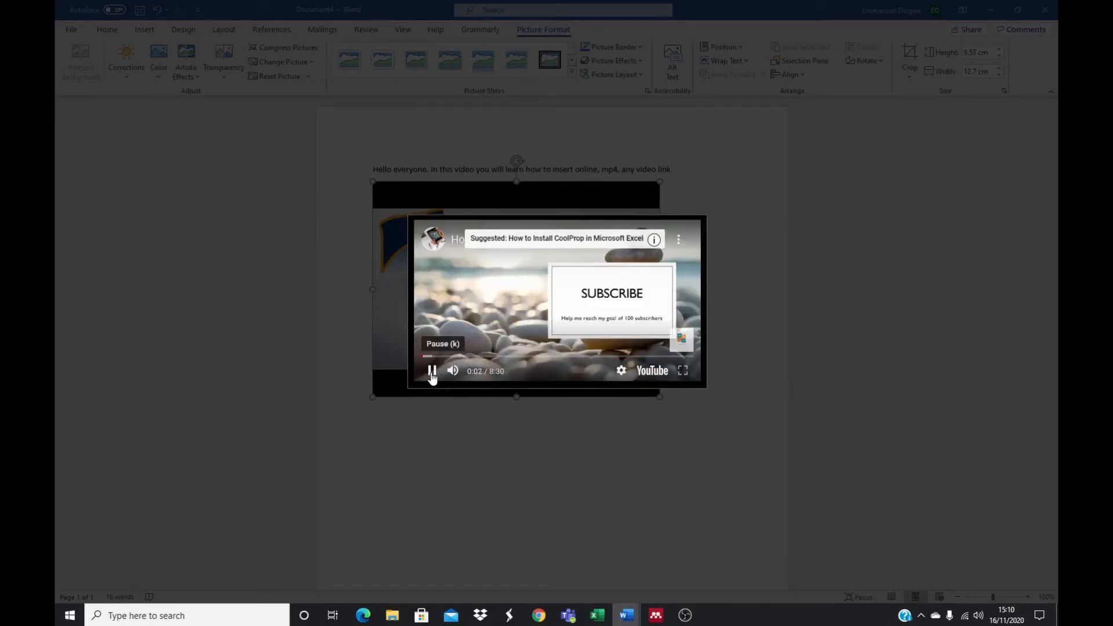
pyautogui.click(431, 370)
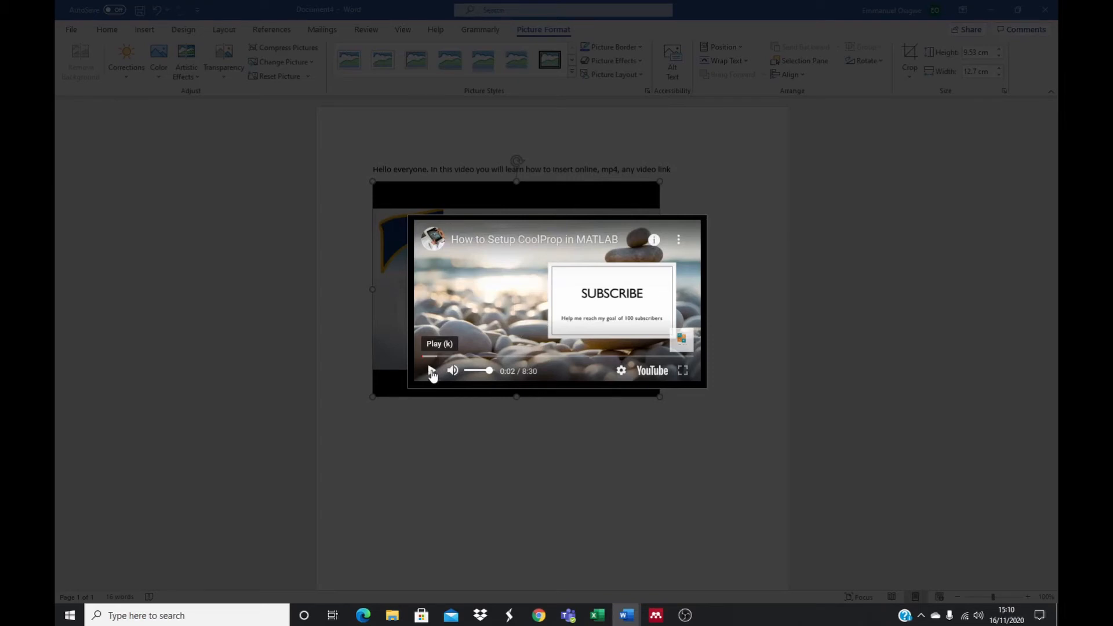
pyautogui.moveTo(616, 361)
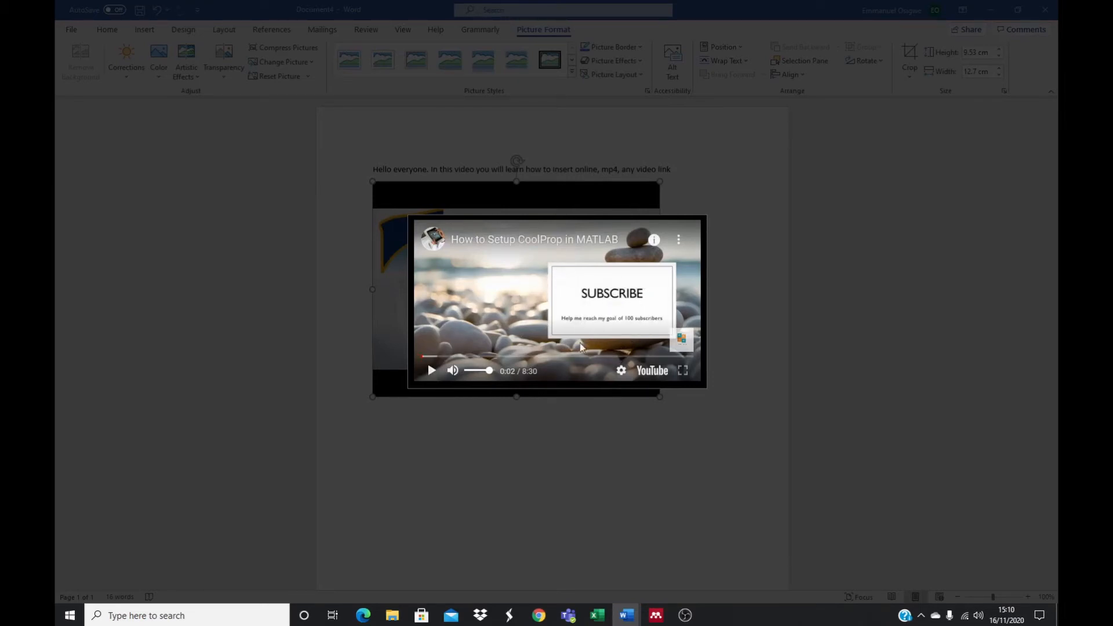
pyautogui.moveTo(564, 306)
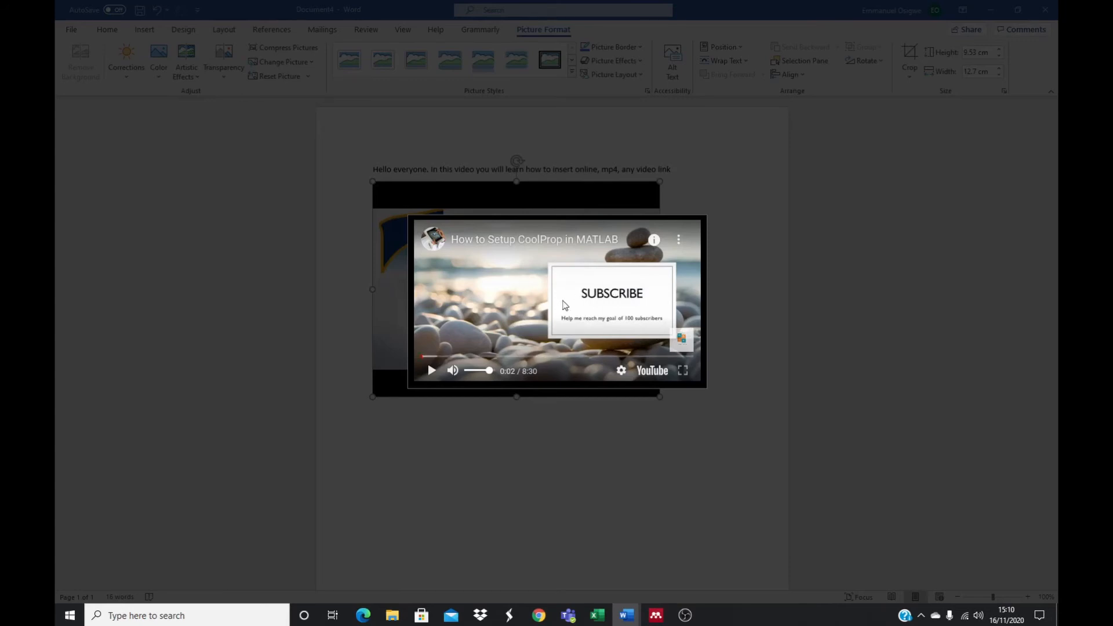
pyautogui.moveTo(705, 488)
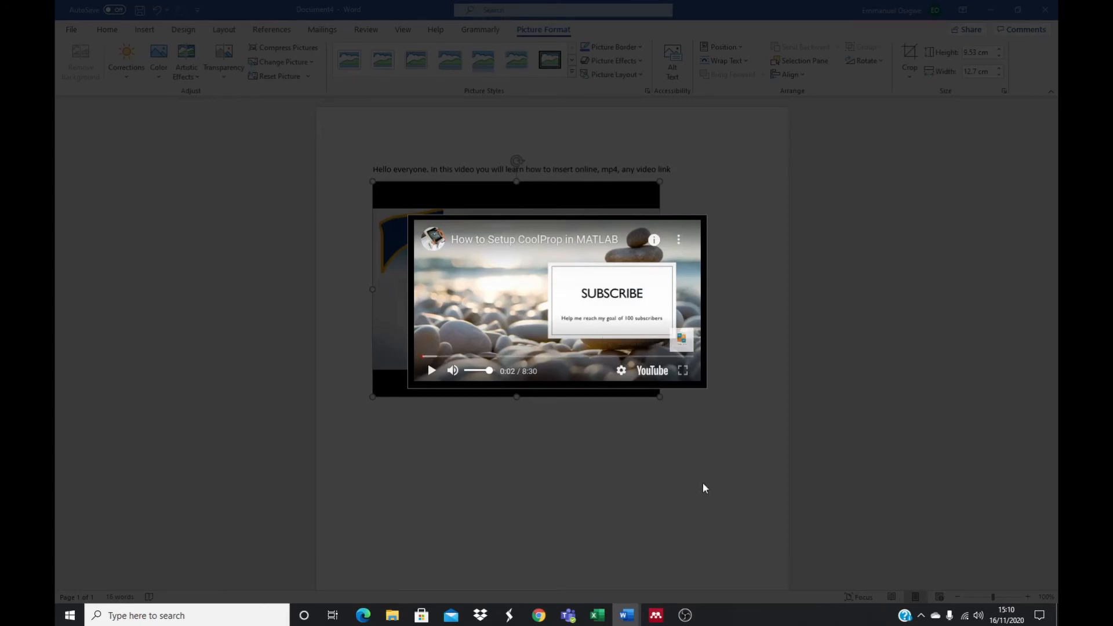
pyautogui.moveTo(545, 371)
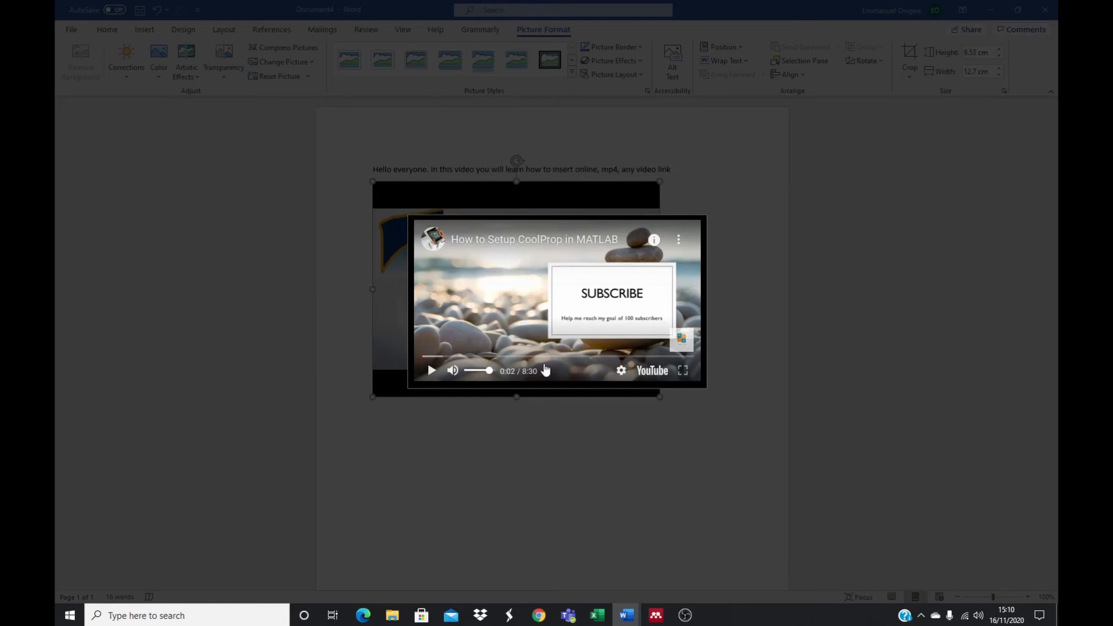
pyautogui.moveTo(564, 451)
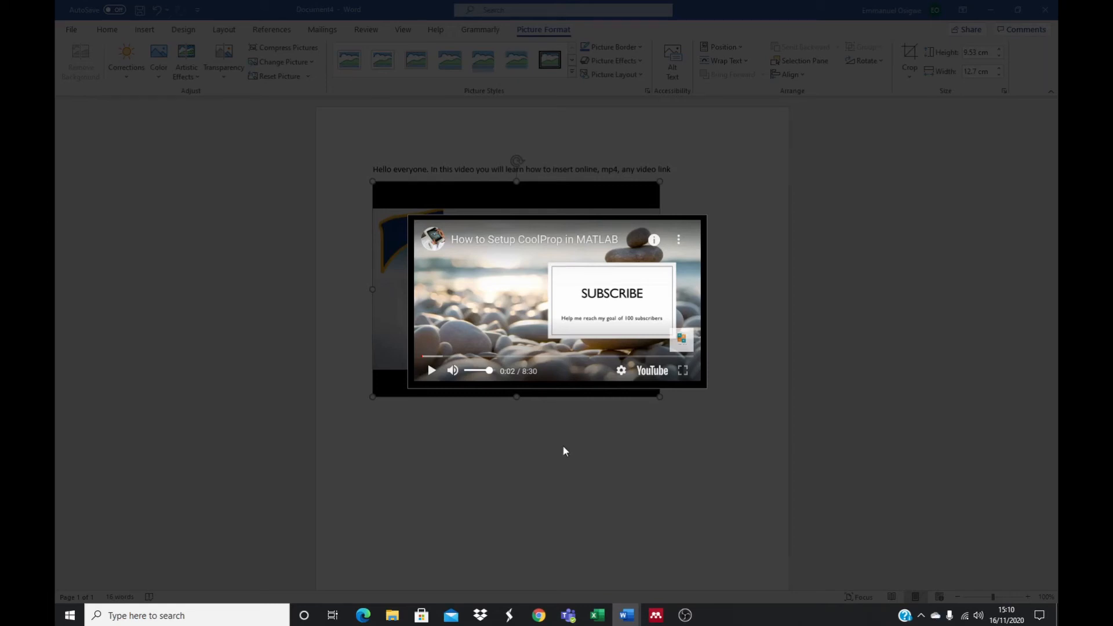
pyautogui.moveTo(697, 425)
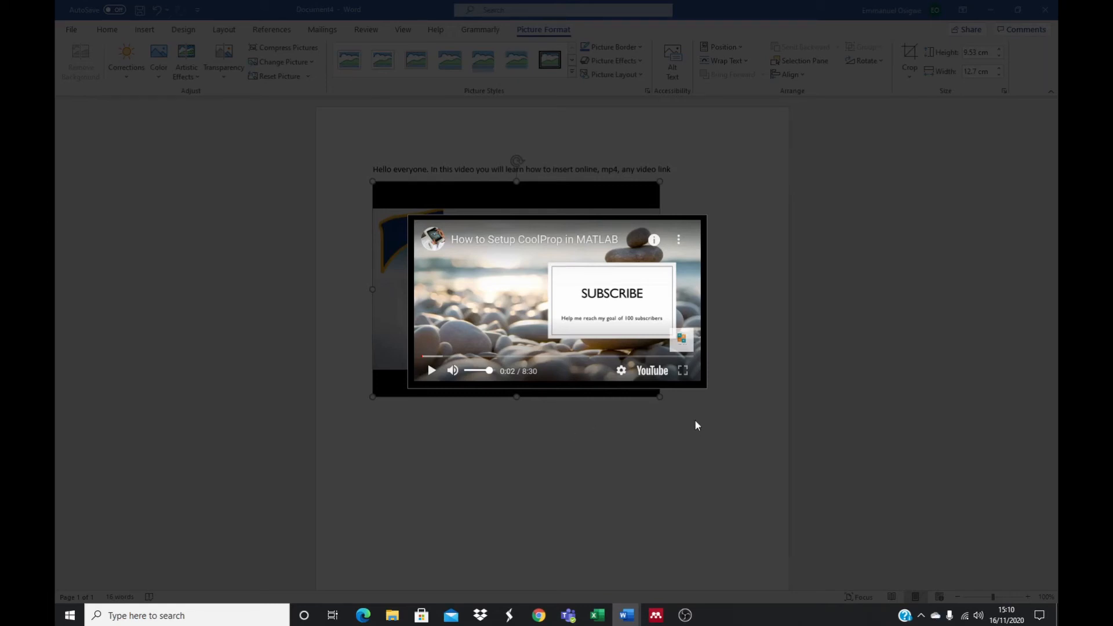